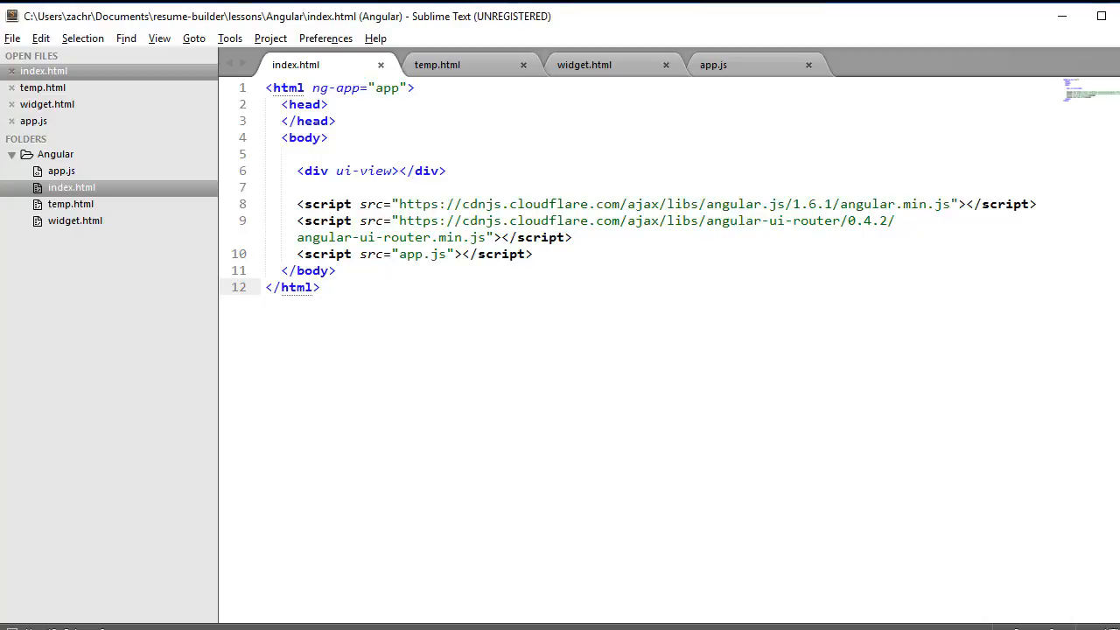
- Switch to the temp.html template holding the ng-repeat widget table
click(437, 63)
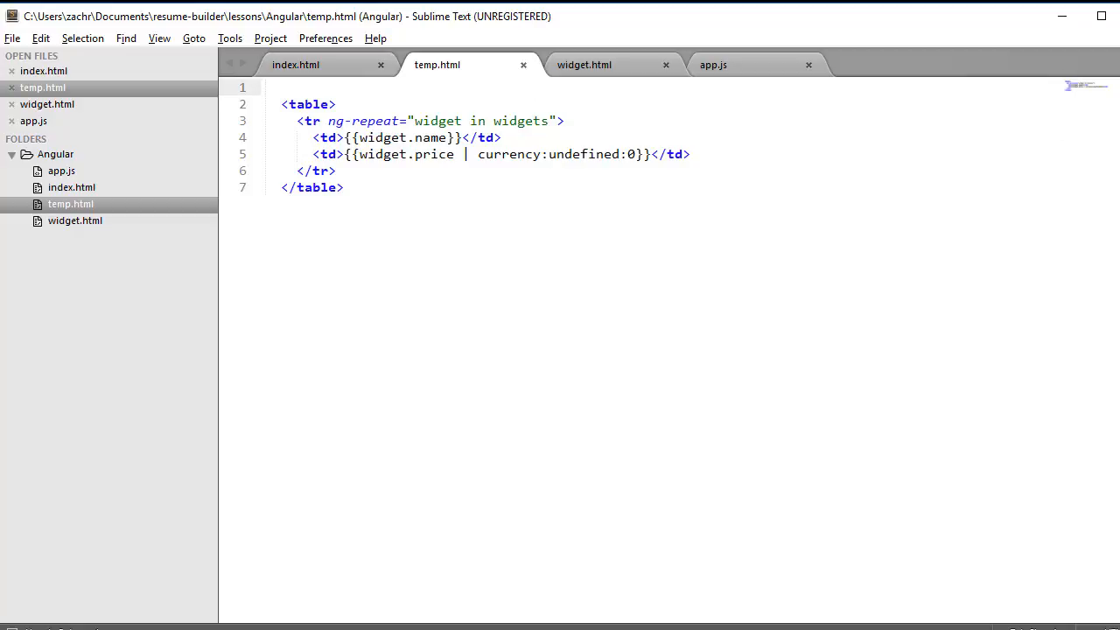
- Wrap the table in ng-show="name === undefined" and add an ng-hide div with a ui-view container
text(<div ng-show="name === undefined">)
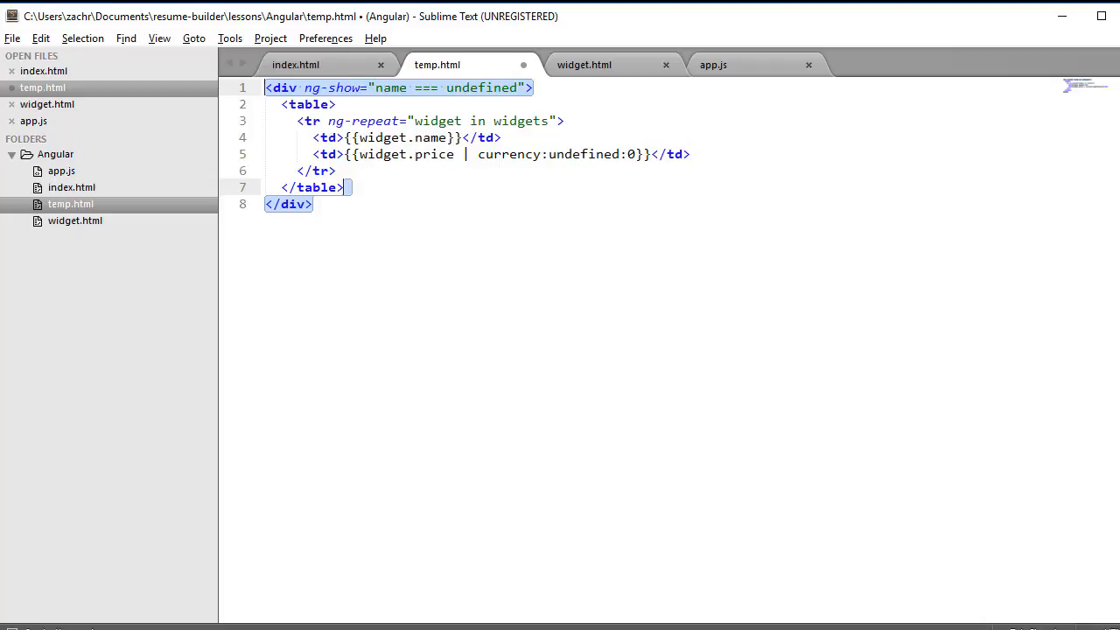
text(<div ng-hide="name === undefined">)
text(<div ui-view></div>)
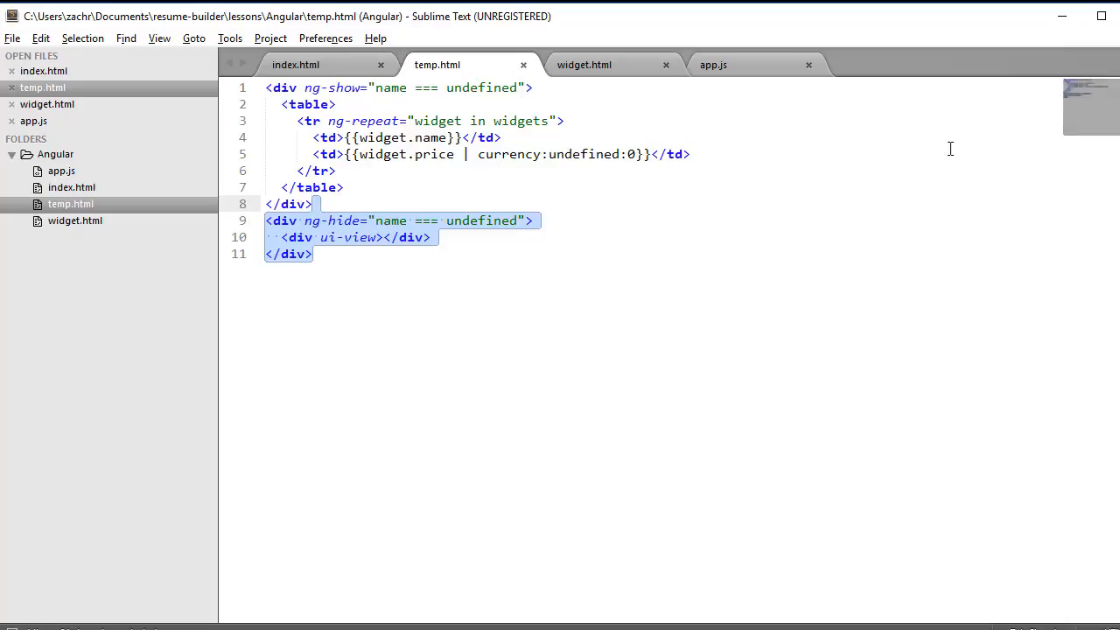
- Switch to app.js to write WidgetCtrl copying $stateParams.name onto $scope.$parent.name
click(714, 63)
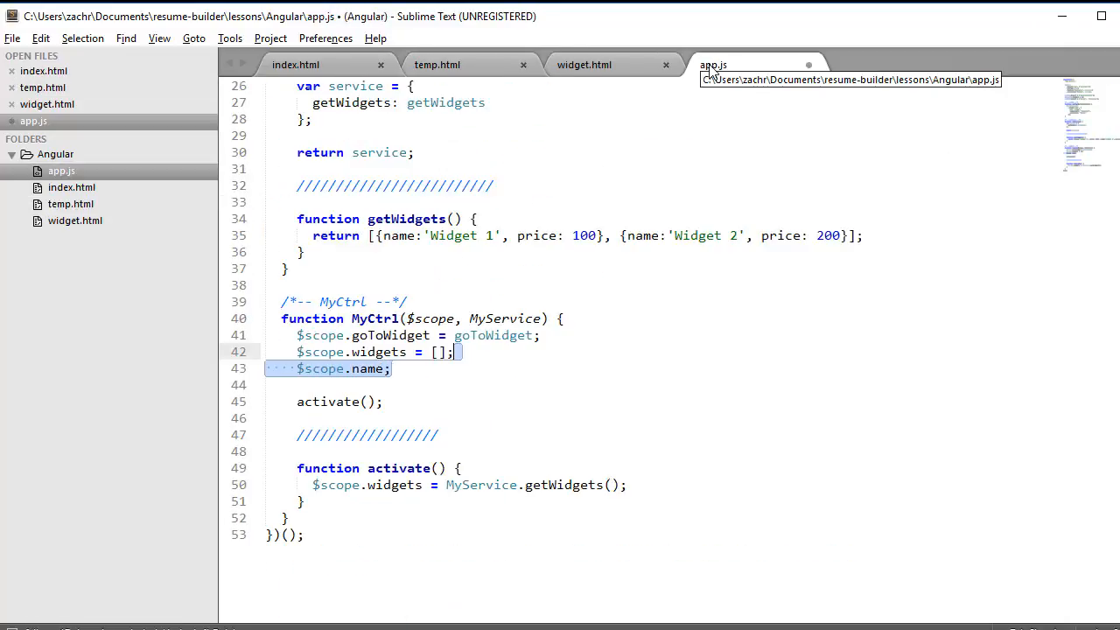
mouse_move(700, 382)
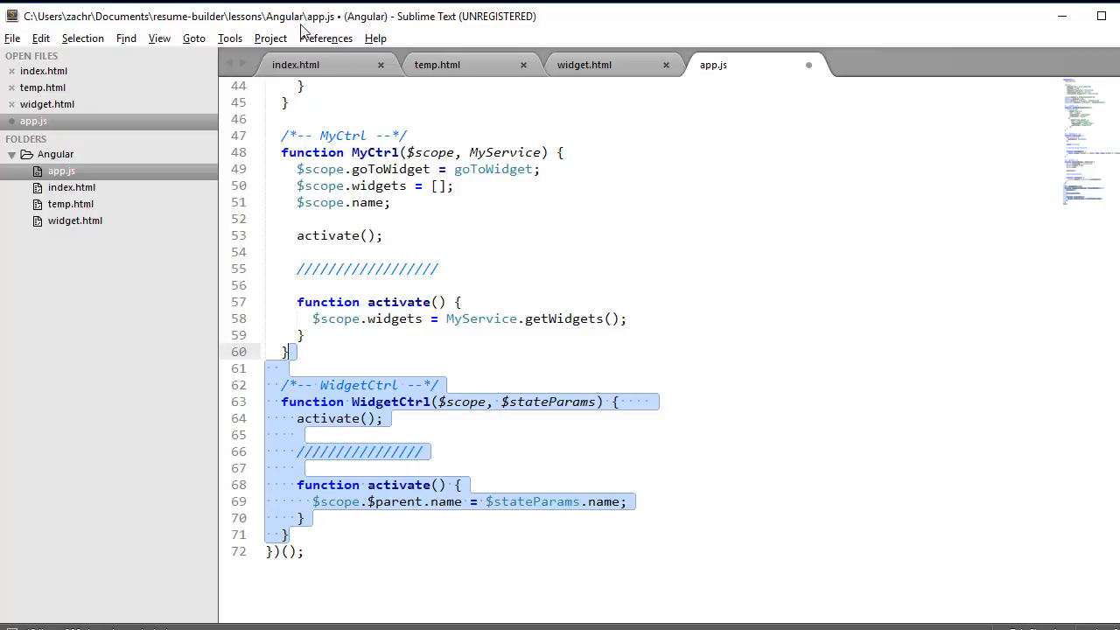
- Review temp.html and app.js, then bring up widget.html showing {{$parent.name}}
click(438, 63)
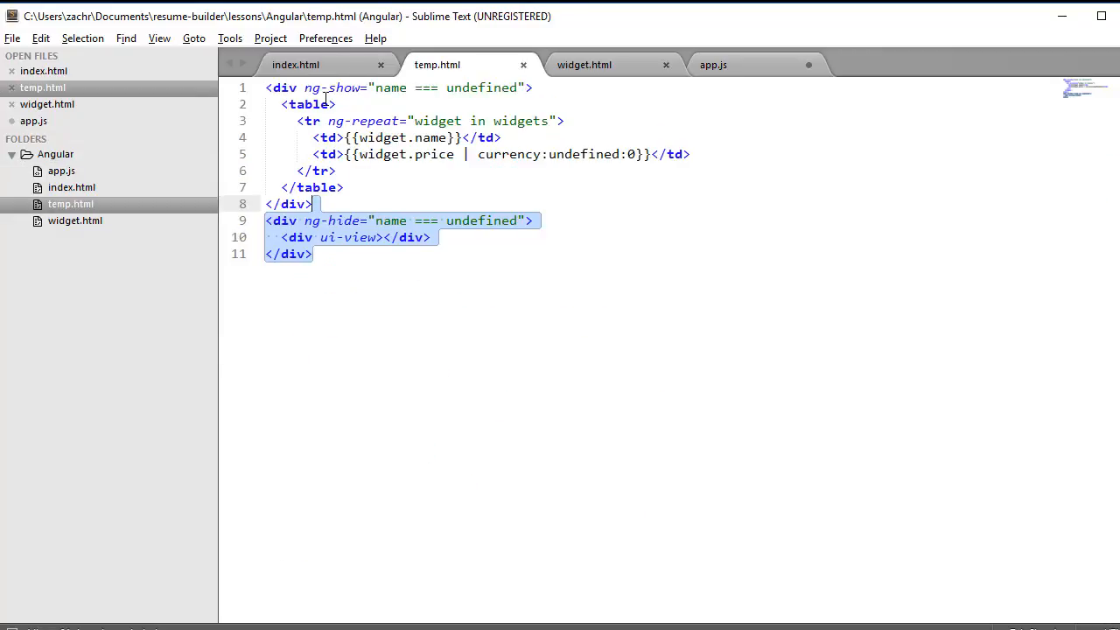
mouse_move(348, 203)
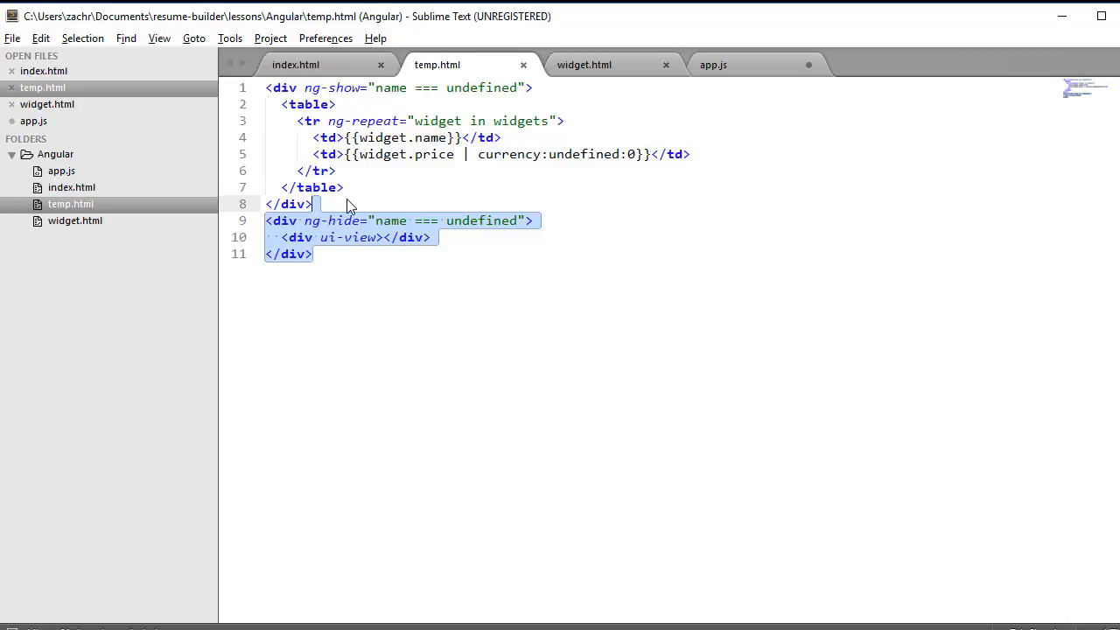
mouse_move(369, 236)
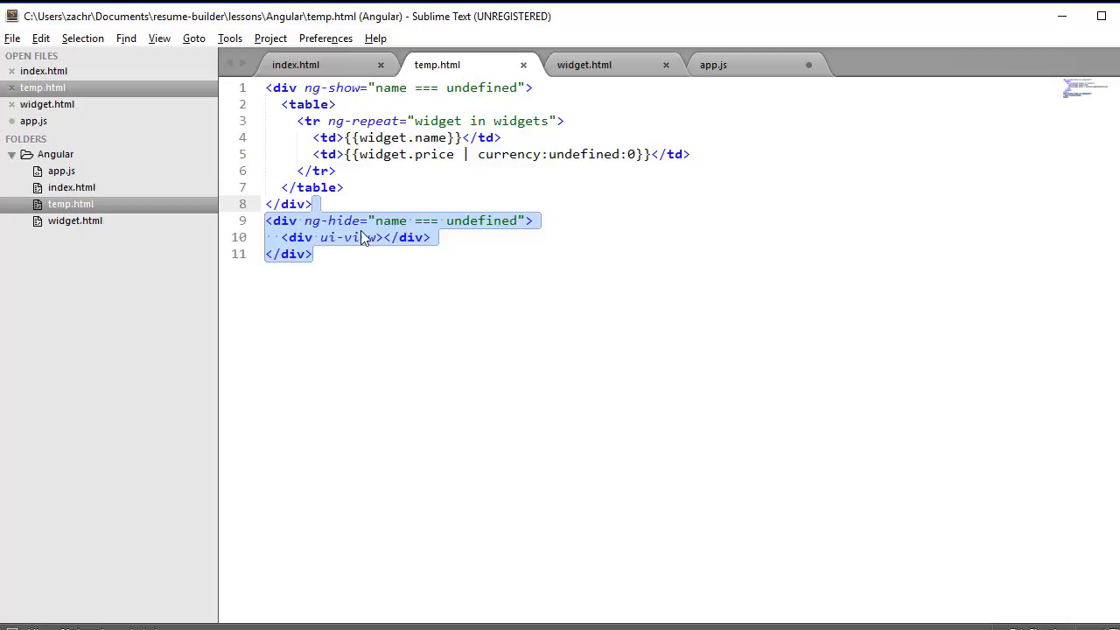
mouse_move(352, 245)
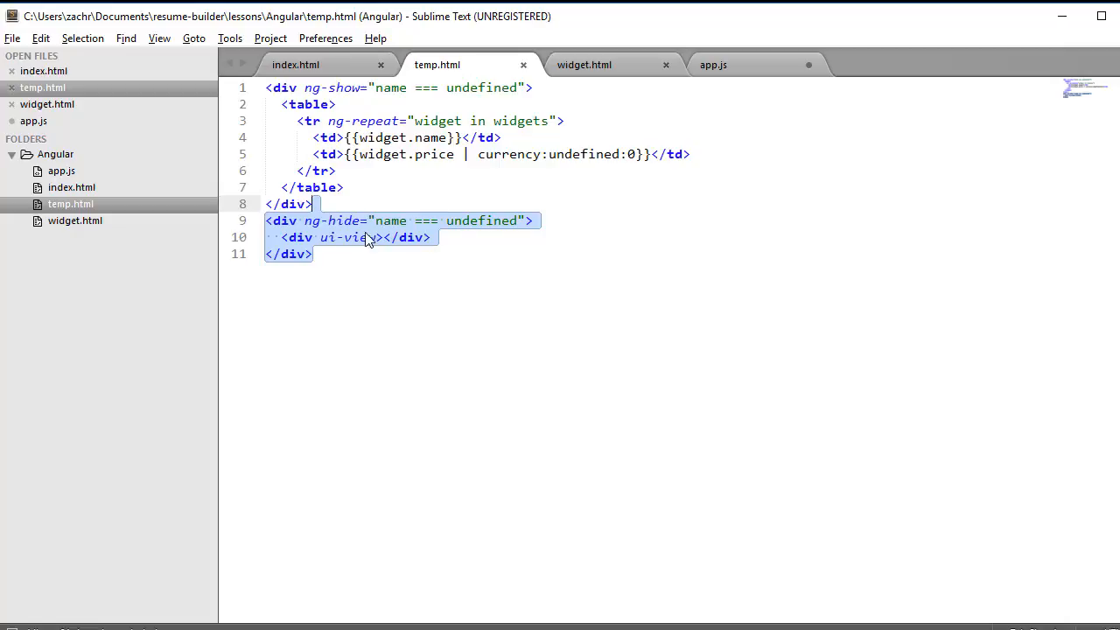
click(717, 63)
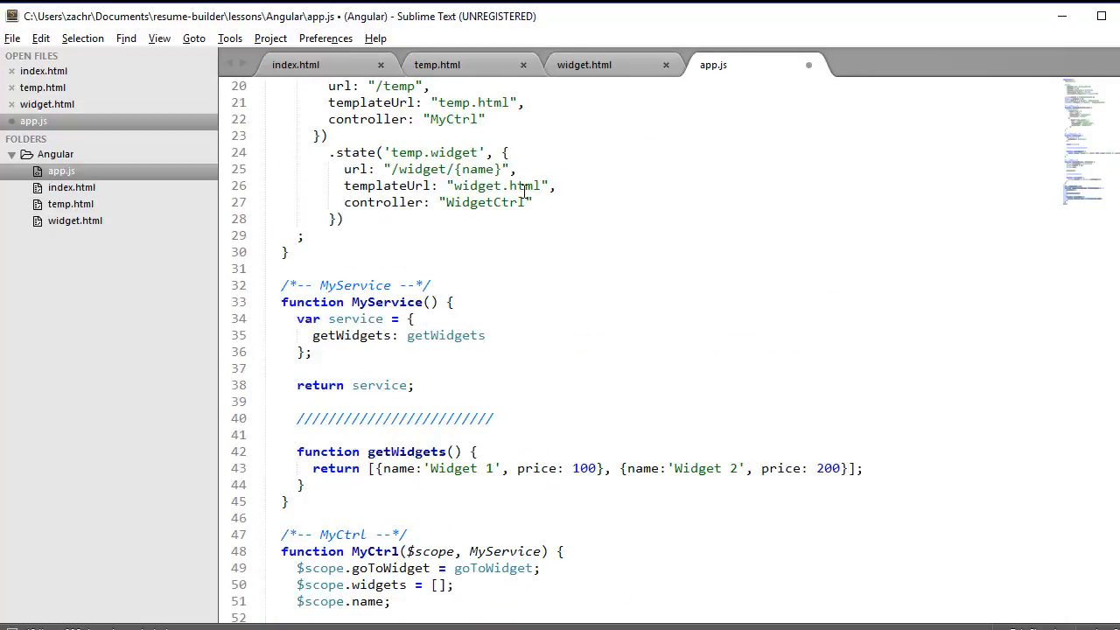
click(585, 63)
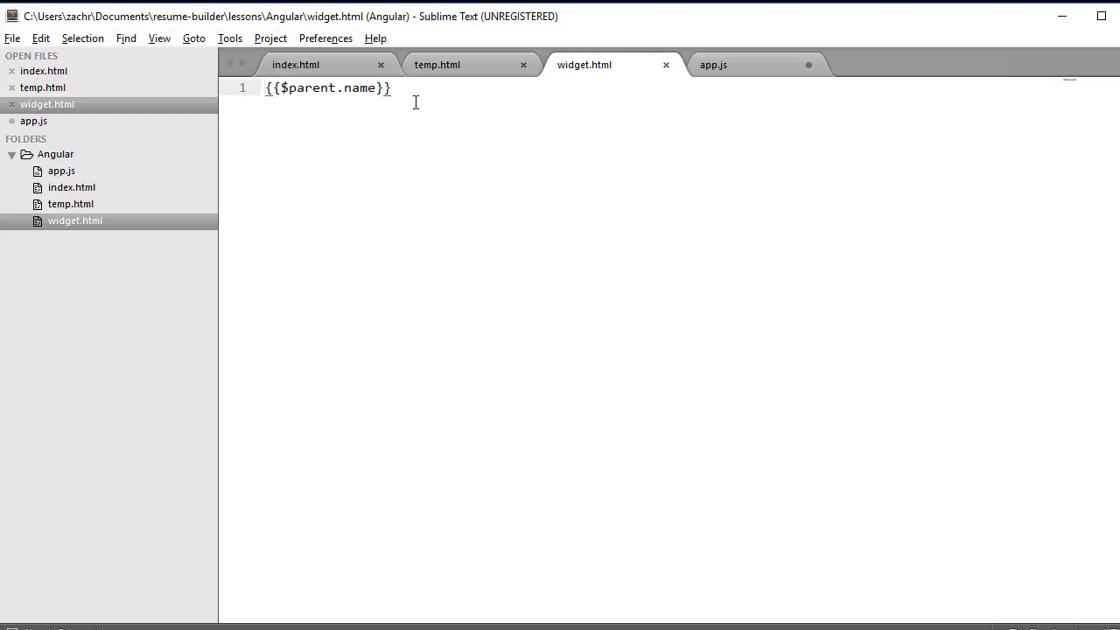
- Wrap {{widget.name}} in a button with ng-click="goToWidget(widget.name)", then return to app.js
click(438, 63)
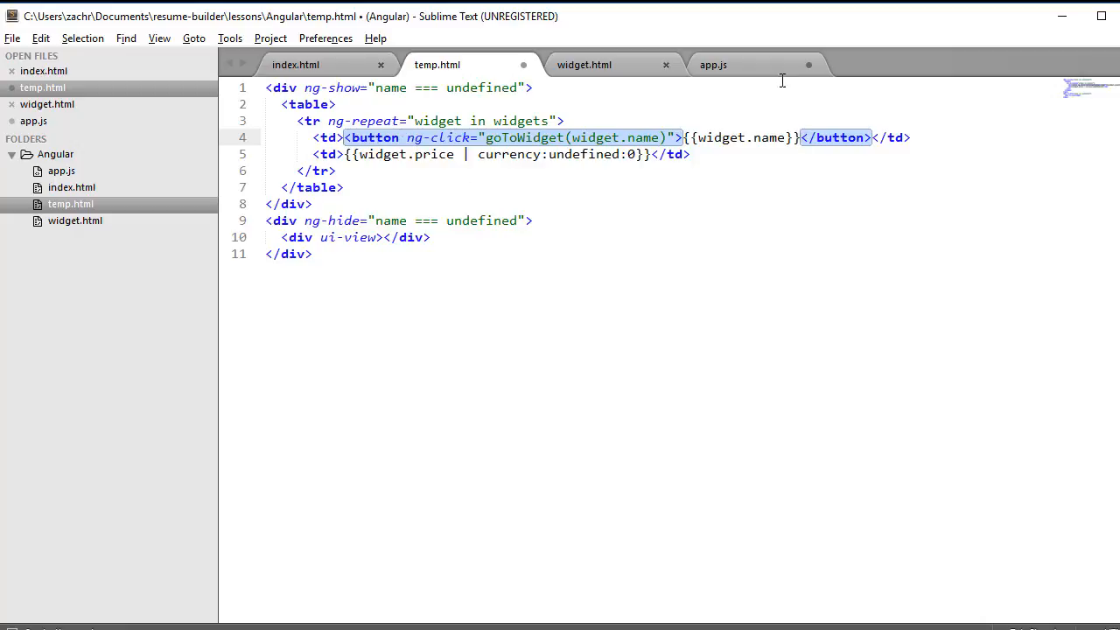
click(714, 63)
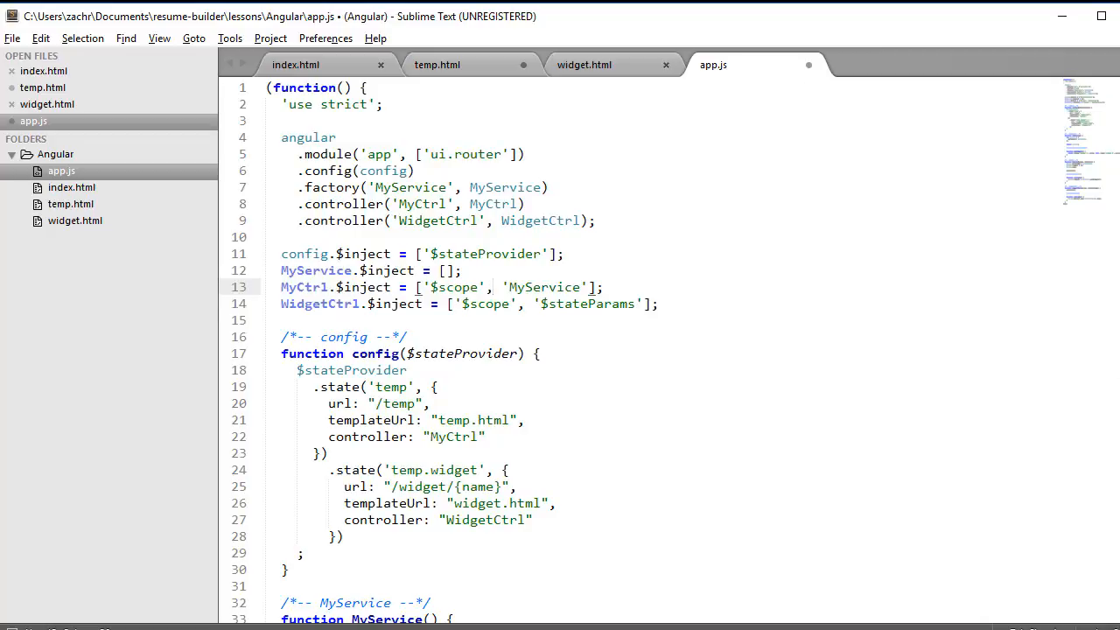
text('$state', ')
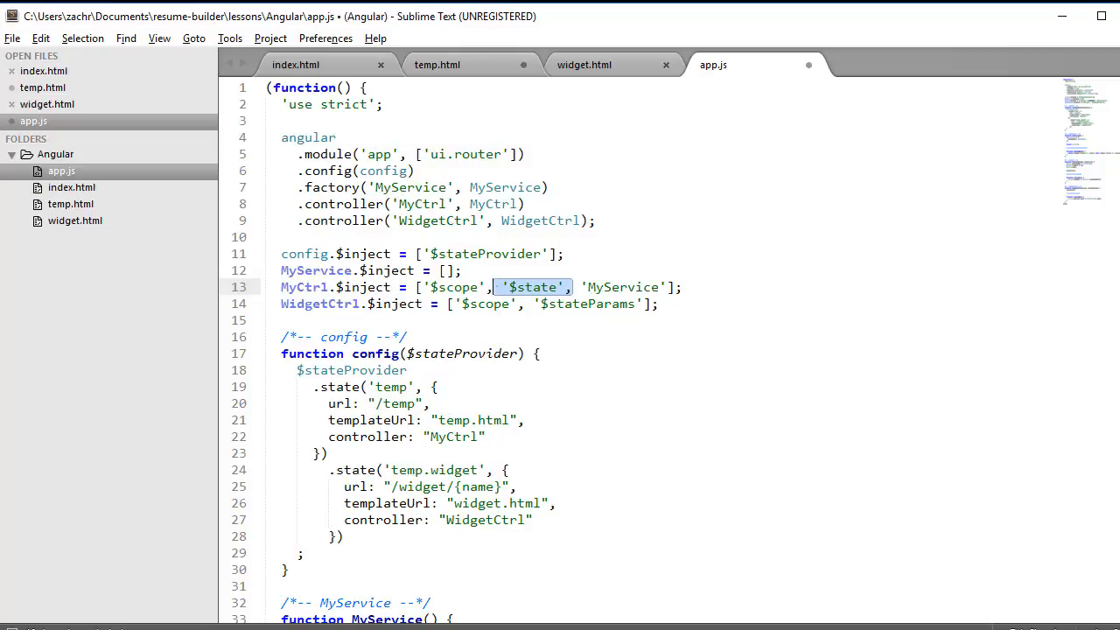
scroll(down, 3)
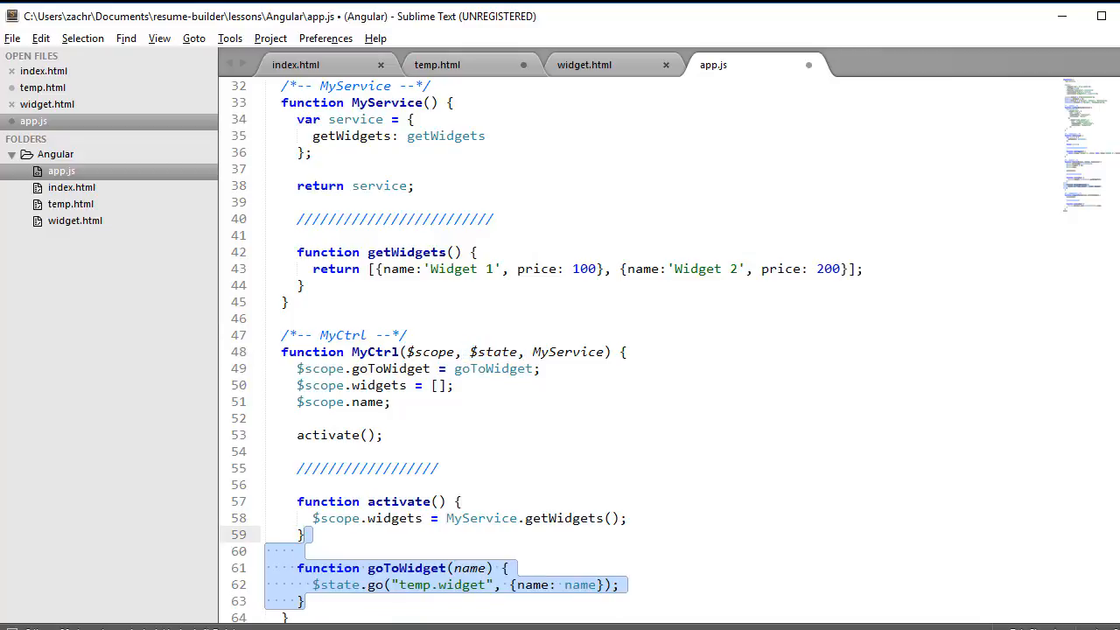
scroll(down, 3)
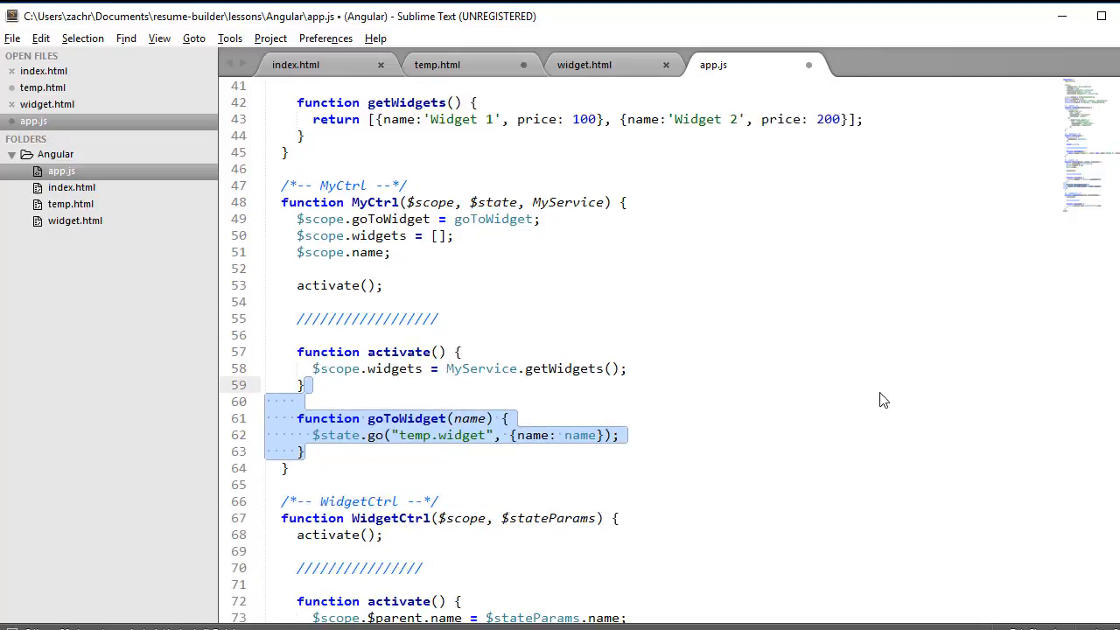
scroll(down, 3)
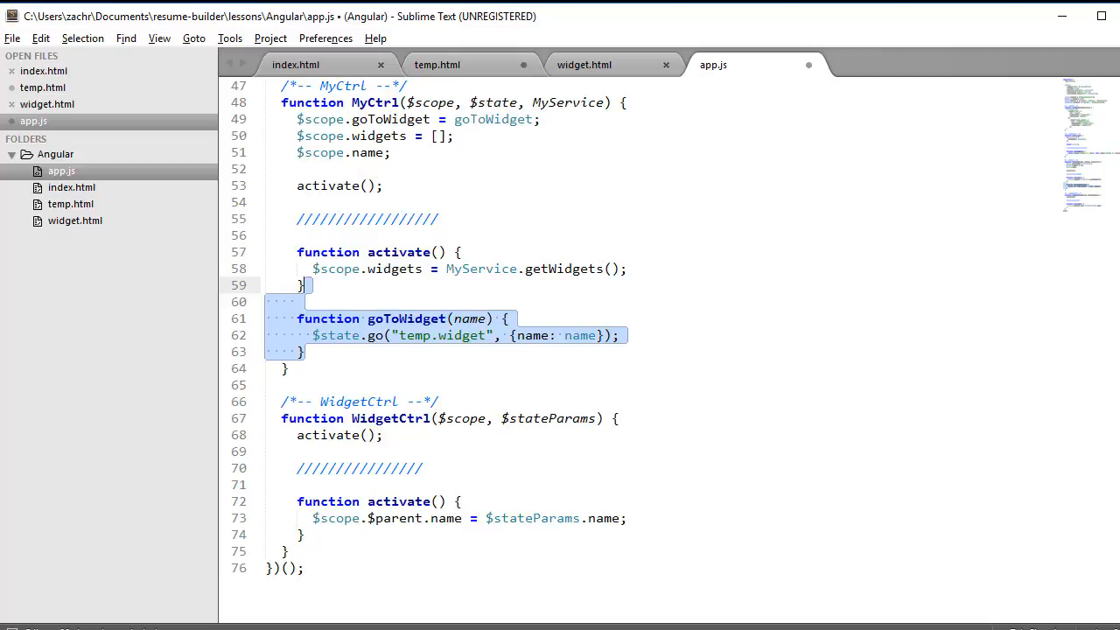
mouse_move(447, 65)
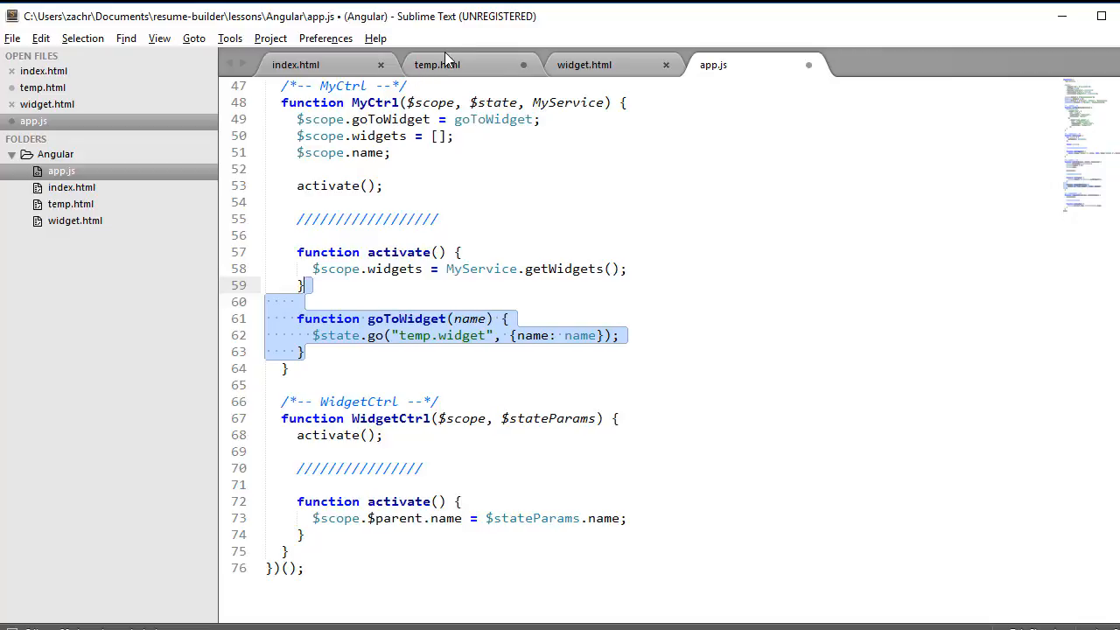
- In temp.html add <a ui-sref="temp.widget({ name: widget.name })"> around the widget link
click(439, 63)
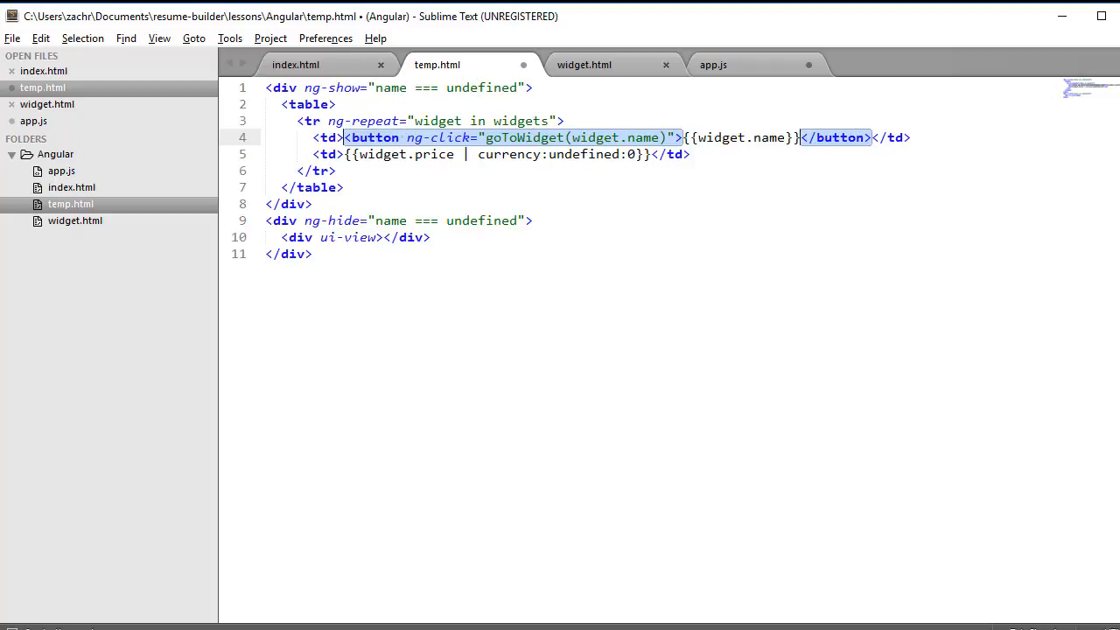
text(<a ui-sref="temp.widget({ name: widget.name })">)
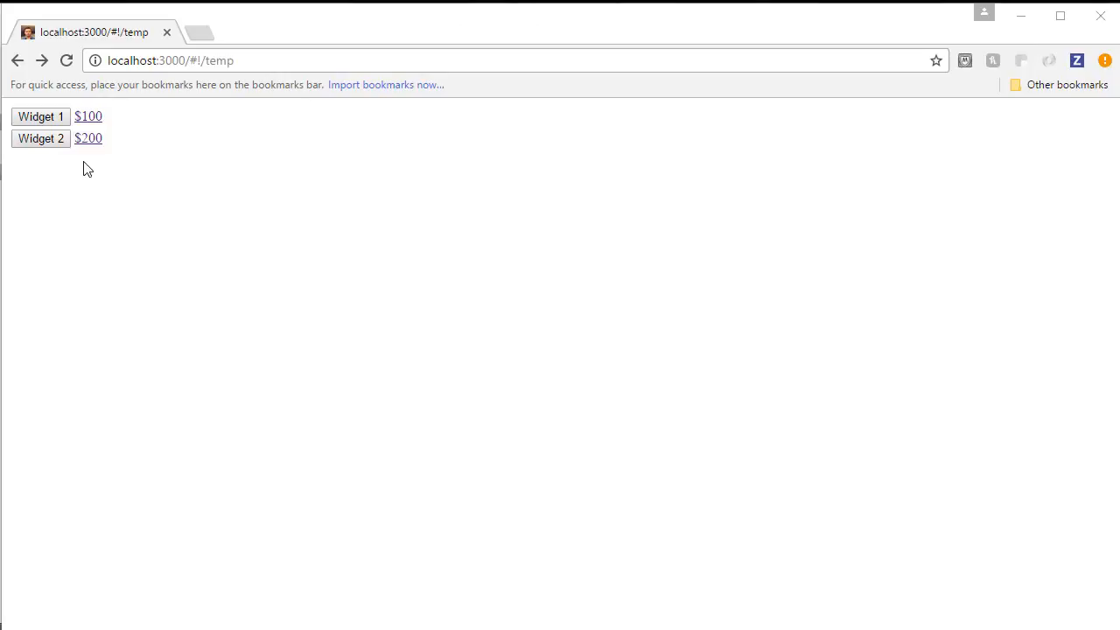
mouse_move(142, 154)
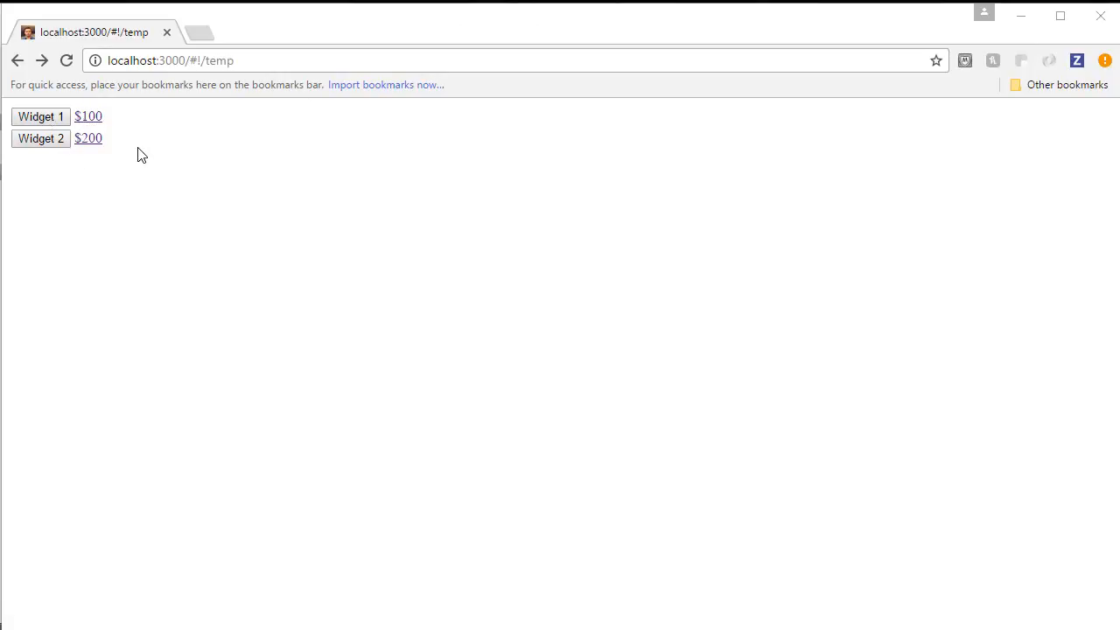
- View Widget 1's detail state in Chrome, then go back to the /temp page
click(39, 116)
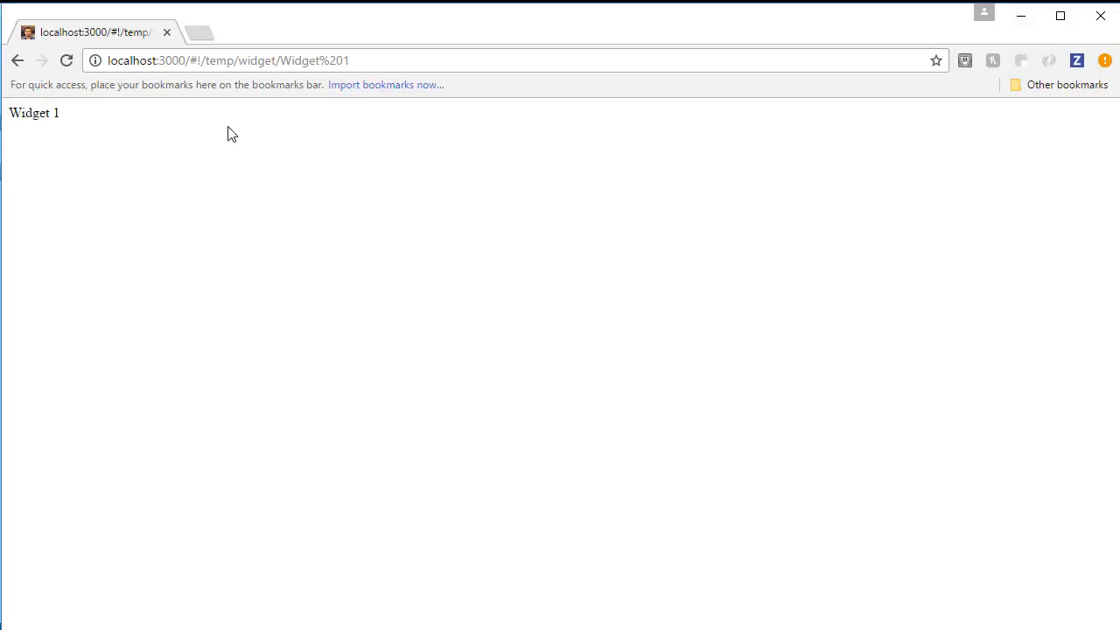
mouse_move(136, 140)
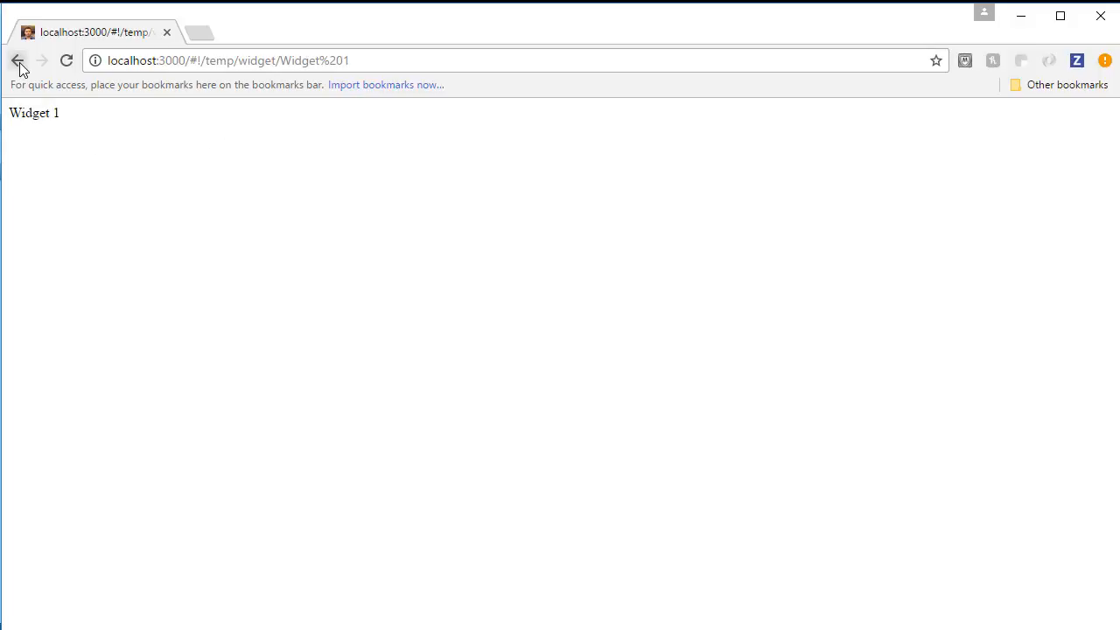
click(21, 63)
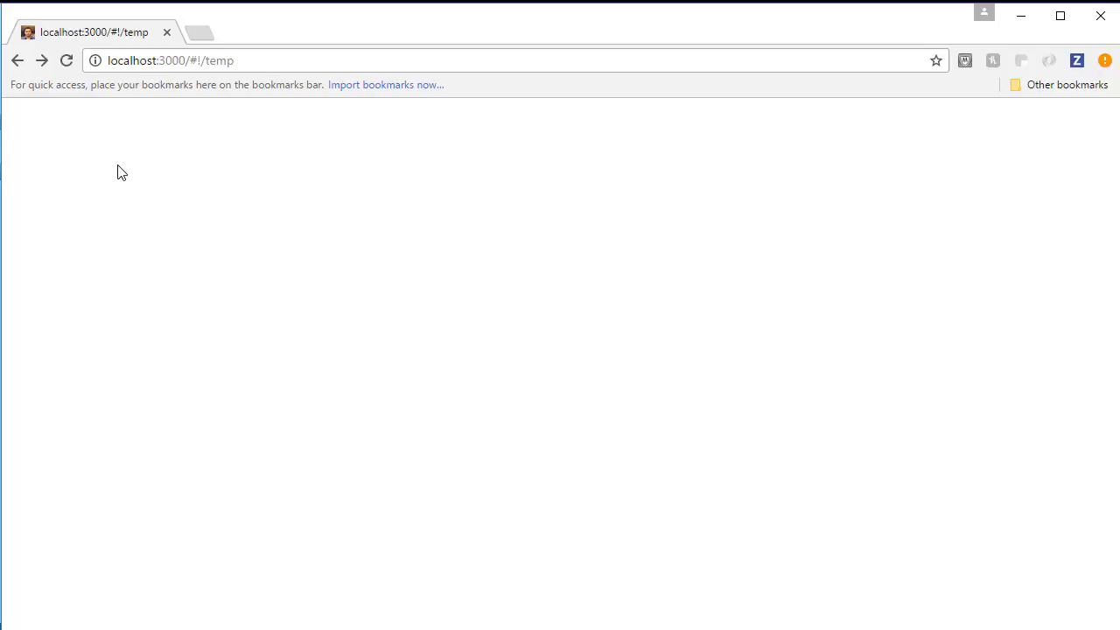
mouse_move(131, 208)
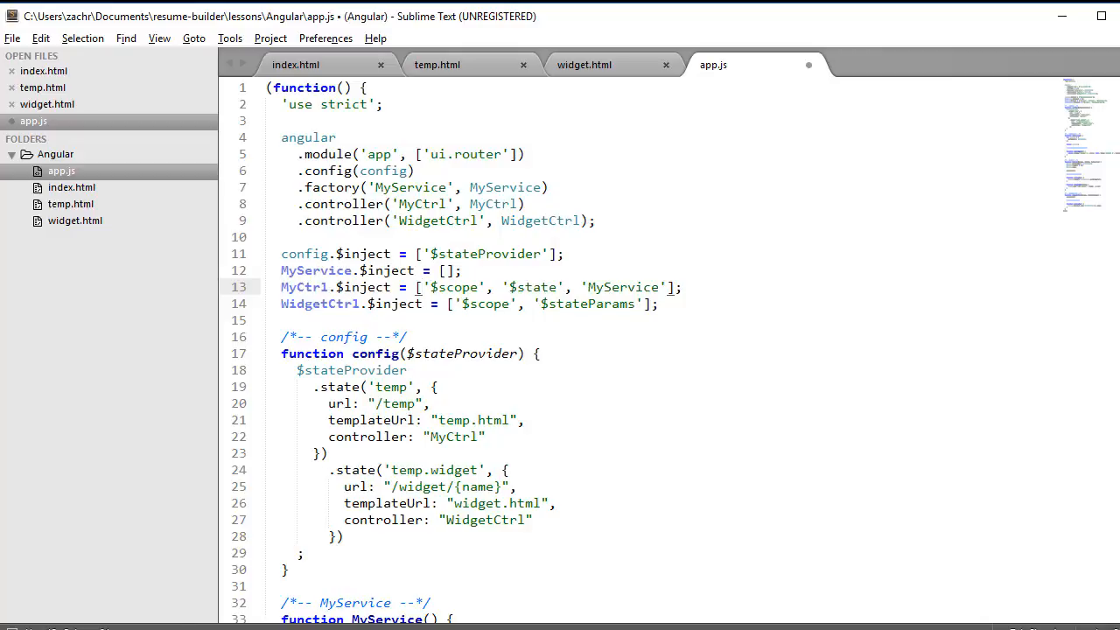
- Add '$rootScope' to MyCtrl's $inject list and function parameters
text('$rootScope',)
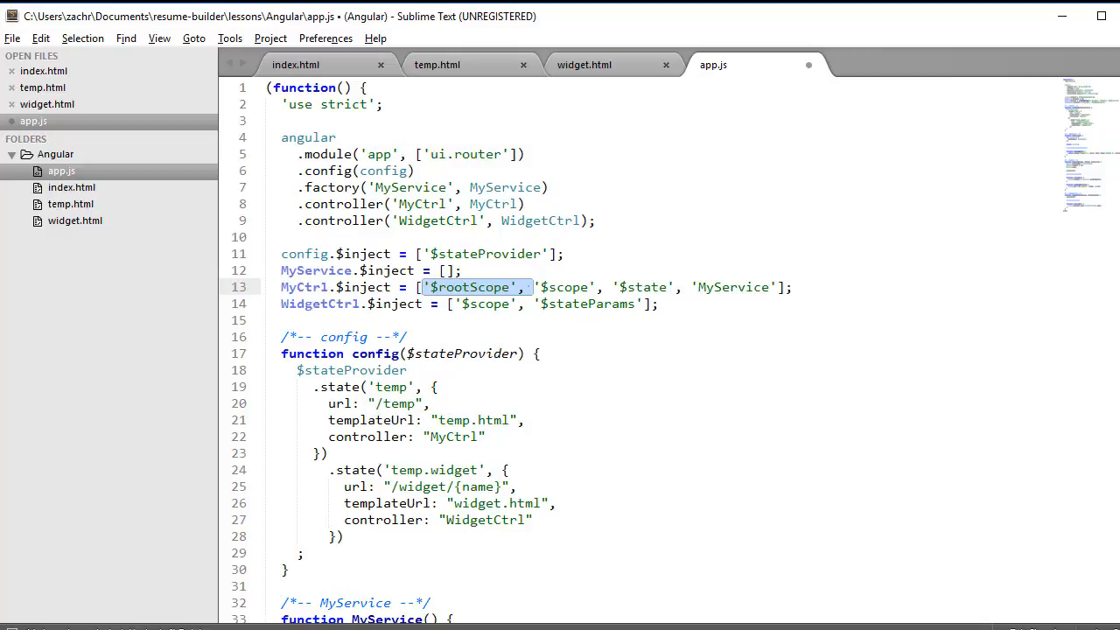
scroll(down, 3)
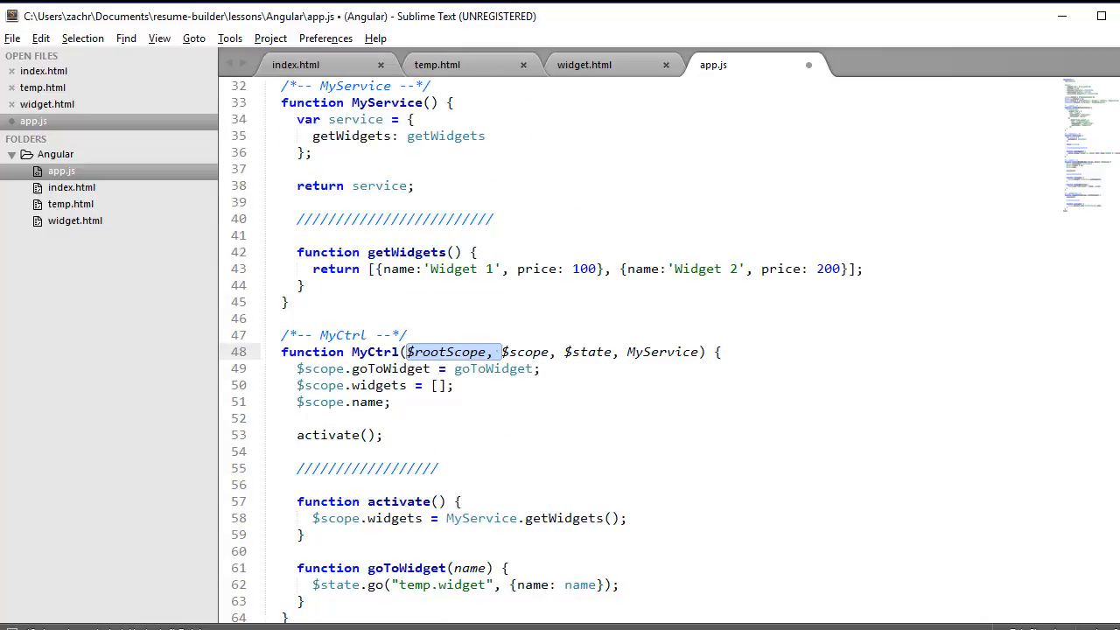
- Scroll to MyCtrl to add the $rootScope.$on('$stateChangeStart') listener setting $scope.name = toParams.name
scroll(down, 3)
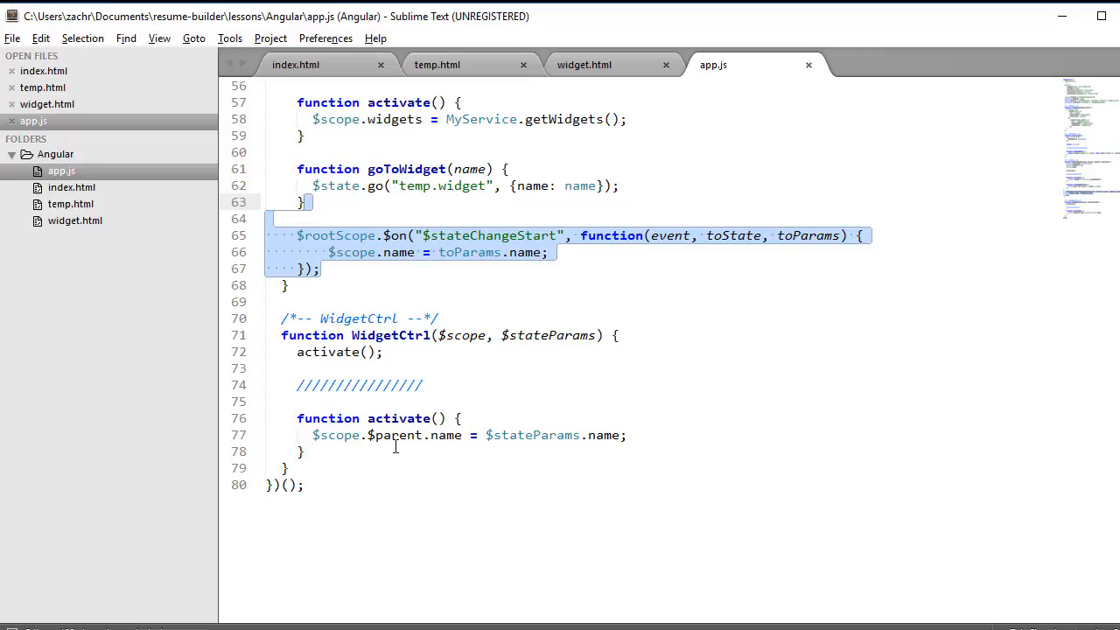
mouse_move(501, 476)
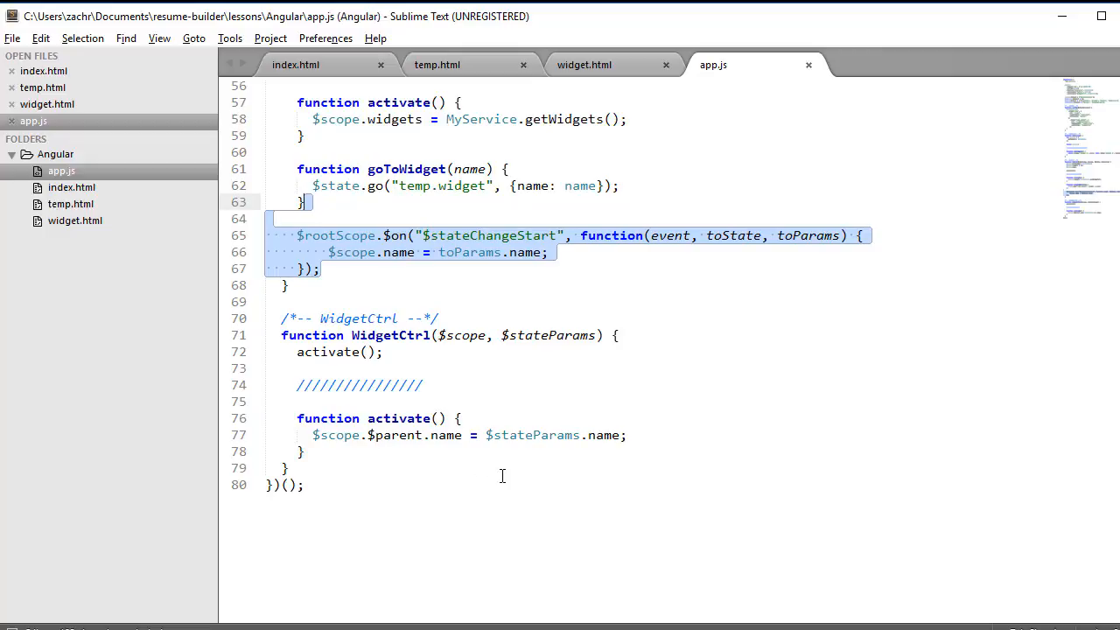